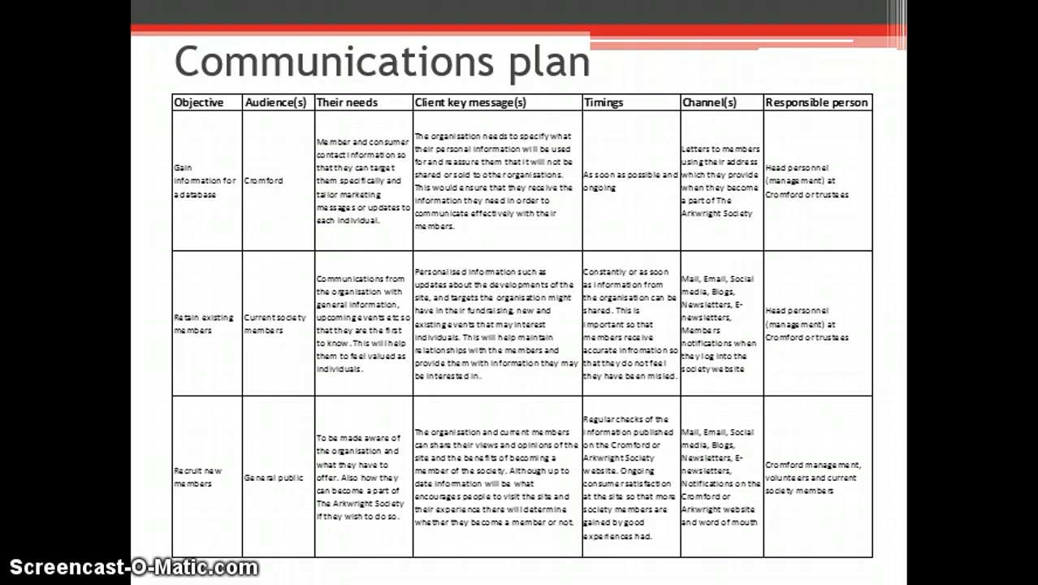
# Advance the slideshow from the communications plan table to the Conclusion slide
pyautogui.press('Right')
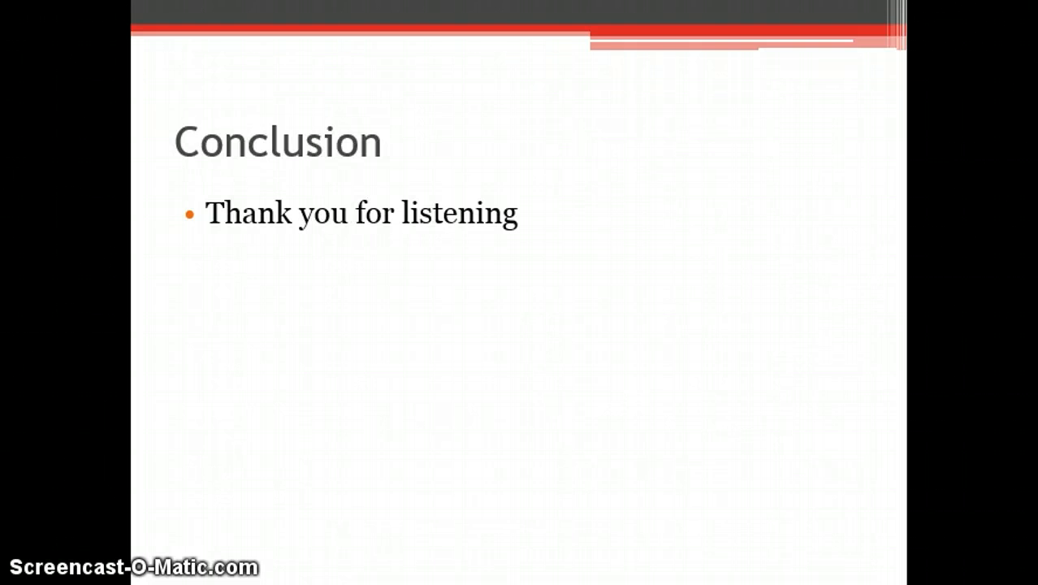